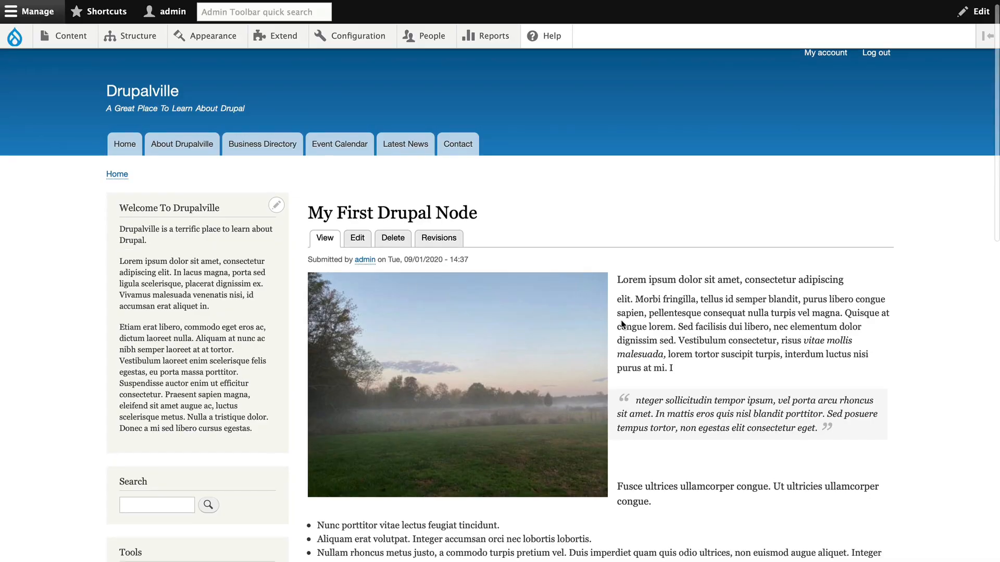
Reach Article's Manage display via Structure and peek at the media image format settings, cancelling.
scroll(down, 3)
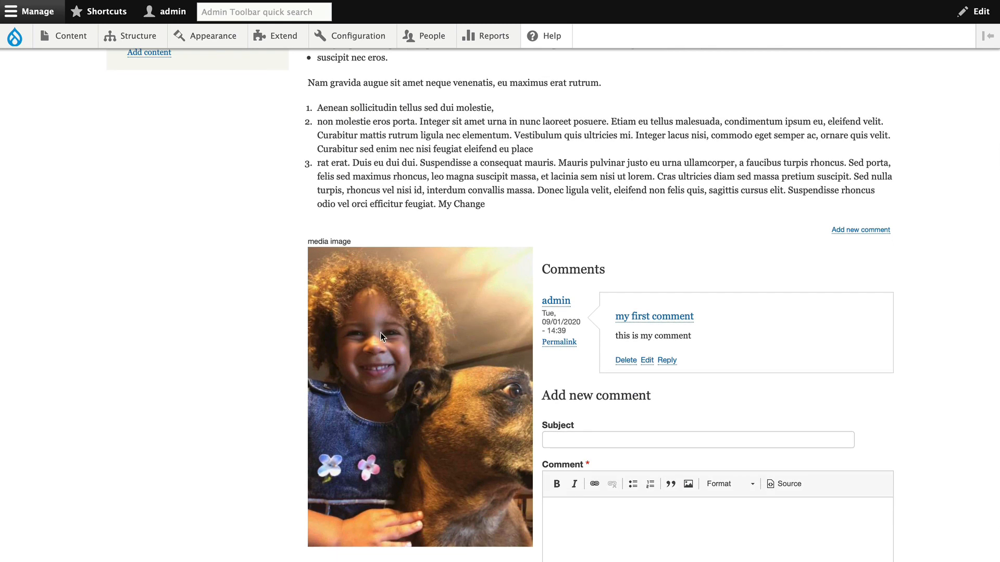
mouse_move(398, 313)
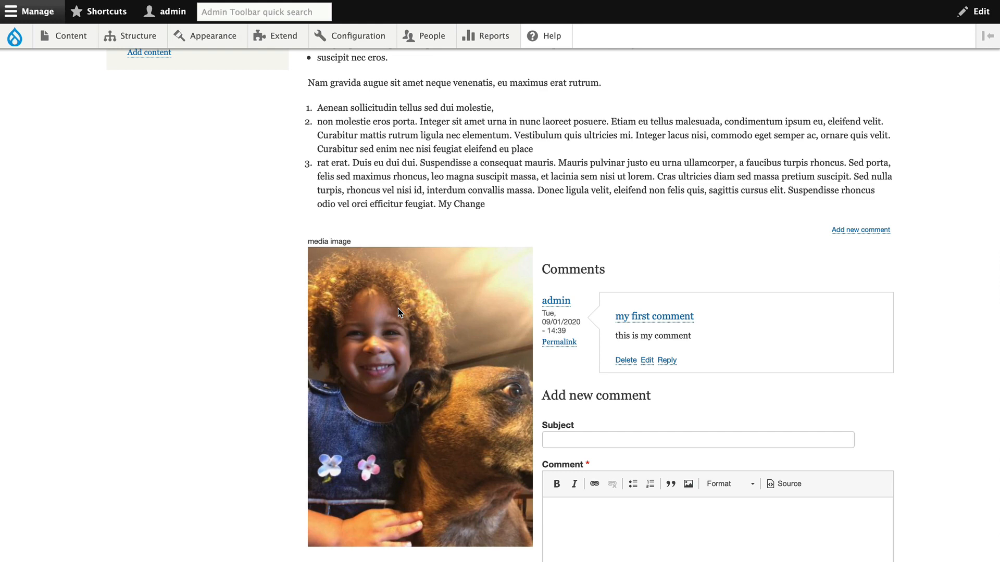
click(137, 35)
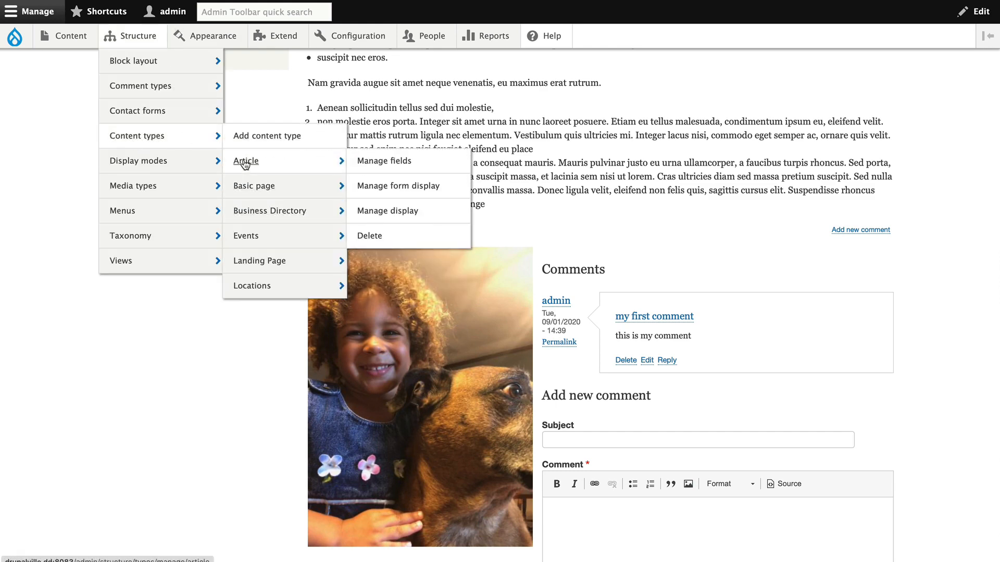
click(387, 210)
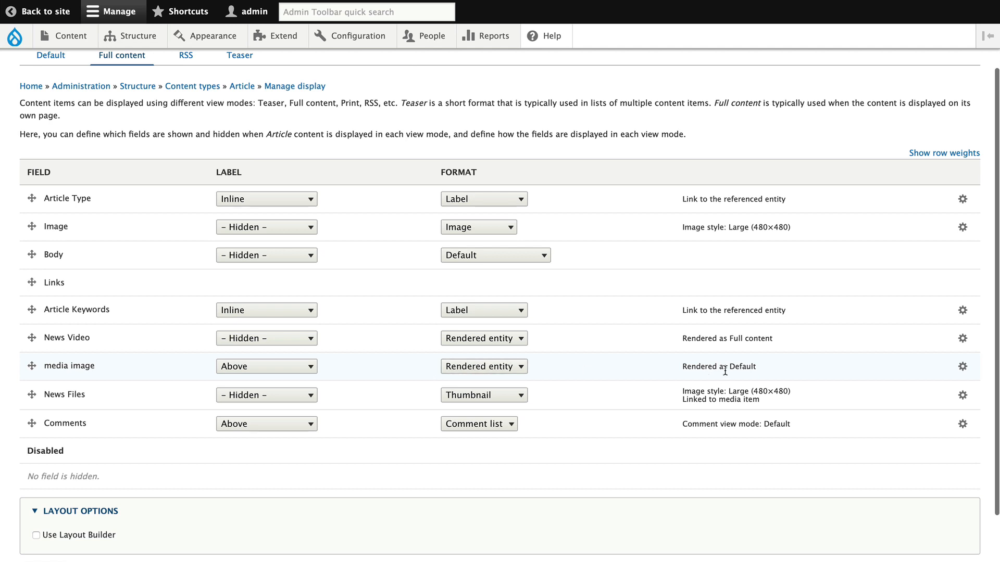
mouse_move(695, 378)
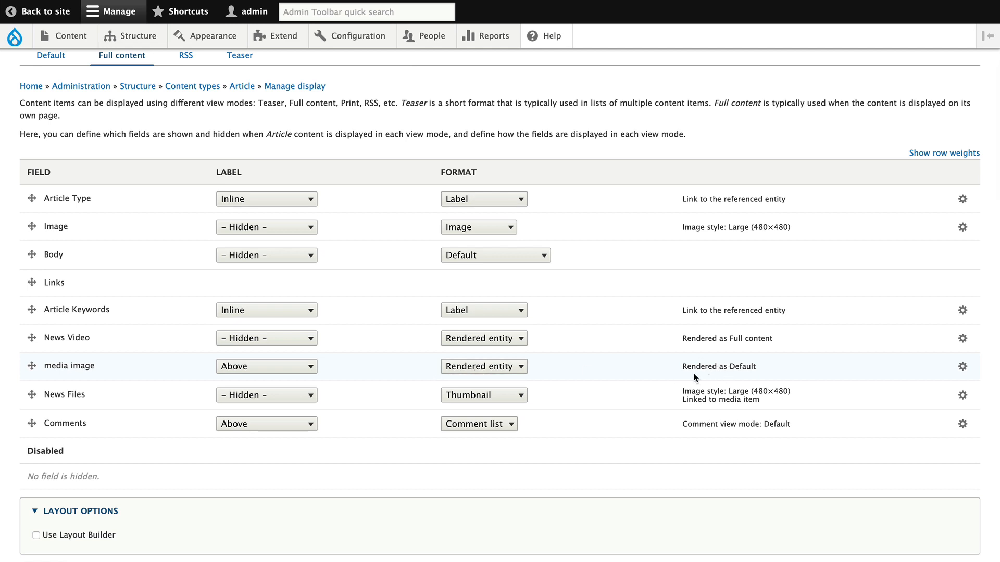
click(962, 365)
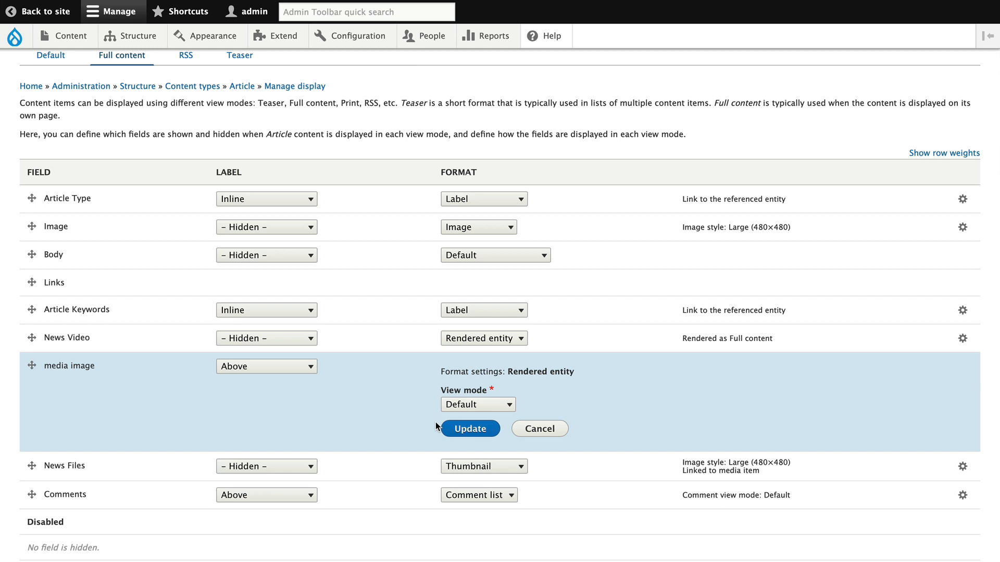
mouse_move(433, 440)
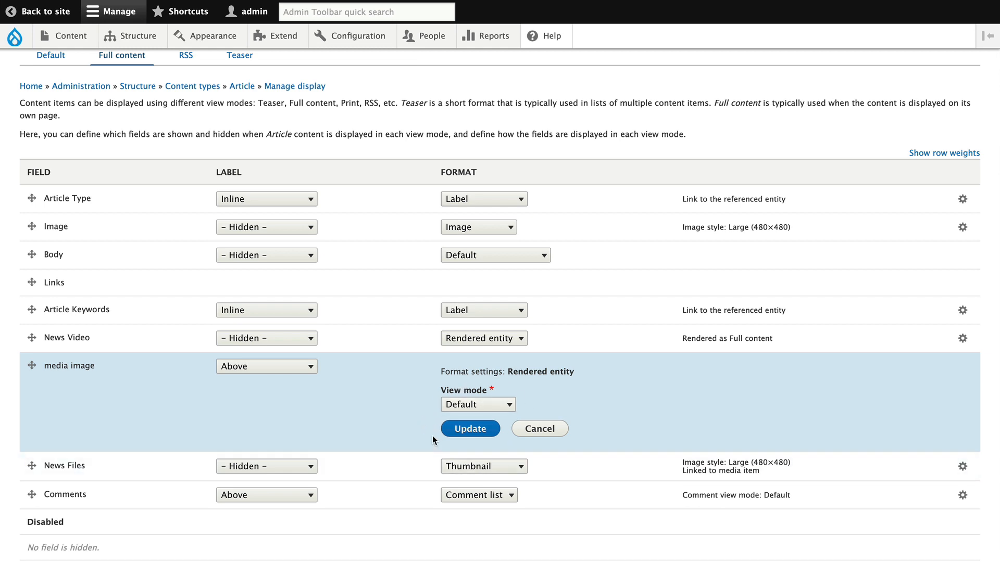
click(470, 428)
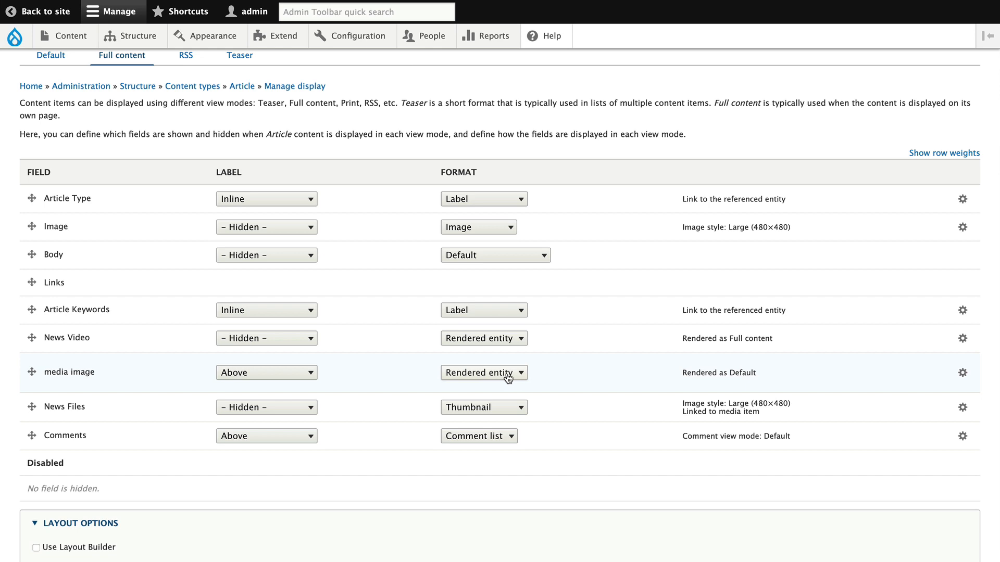
Switch the media image format to Thumbnail and inspect its Image style choices without picking one.
click(483, 373)
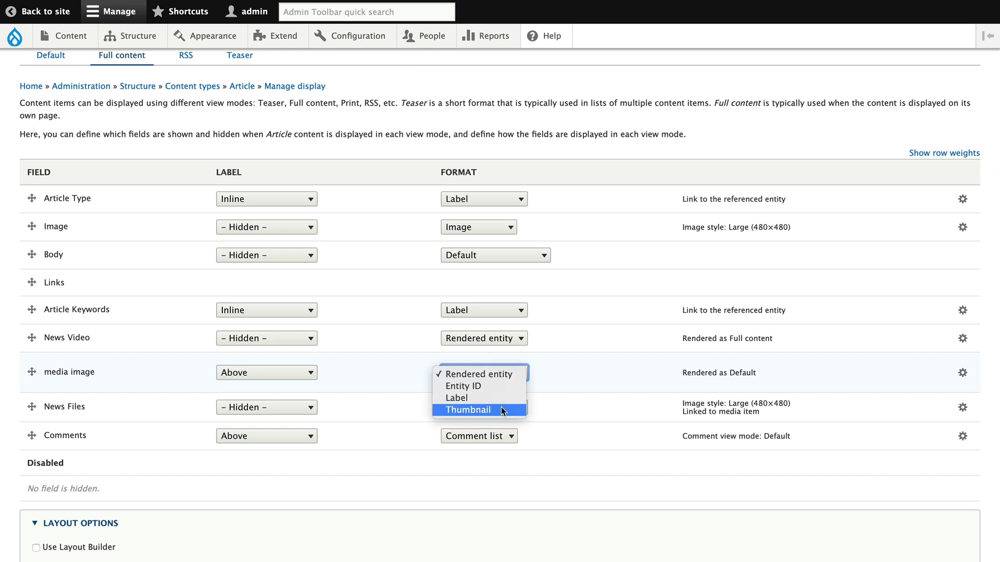
click(467, 409)
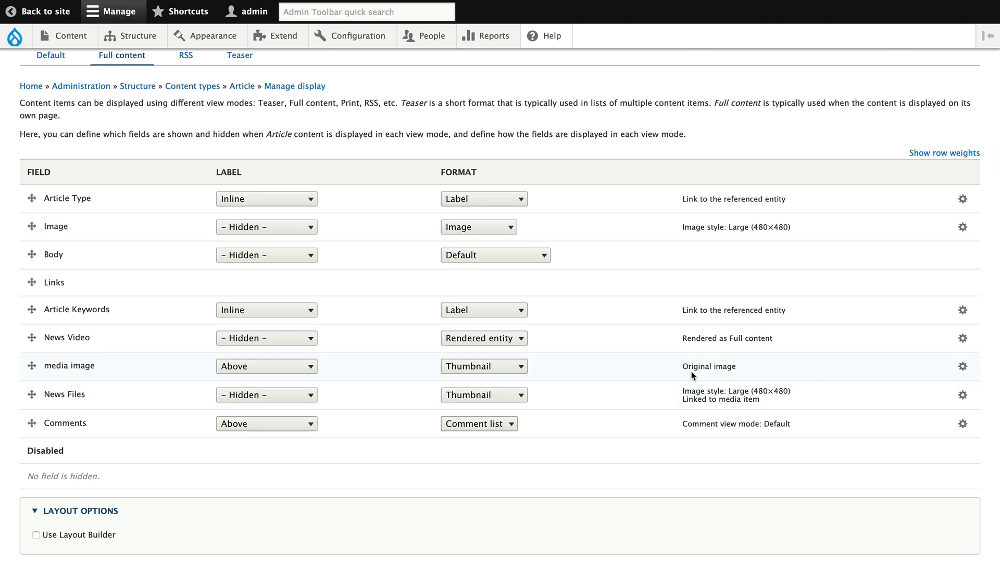
click(963, 366)
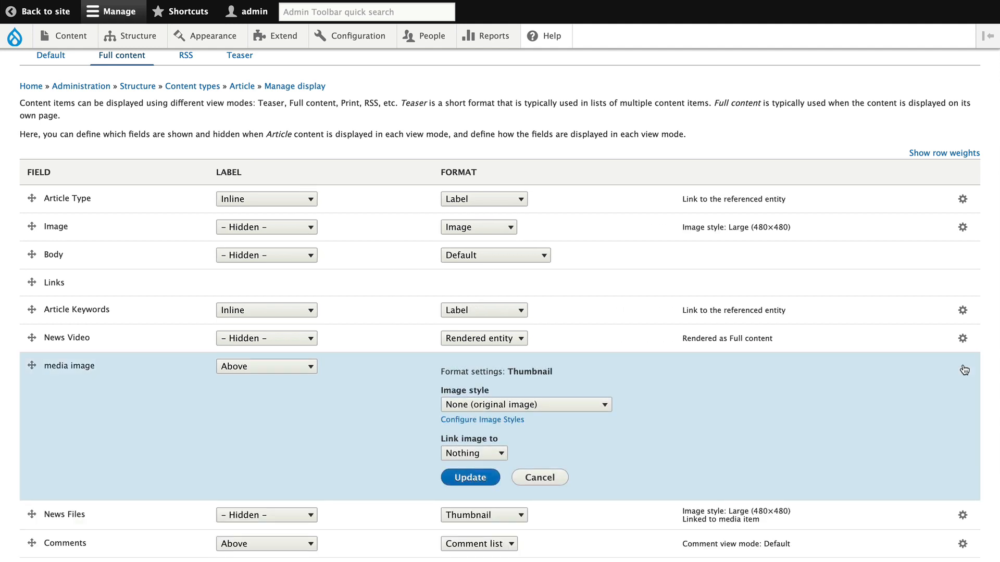
click(525, 404)
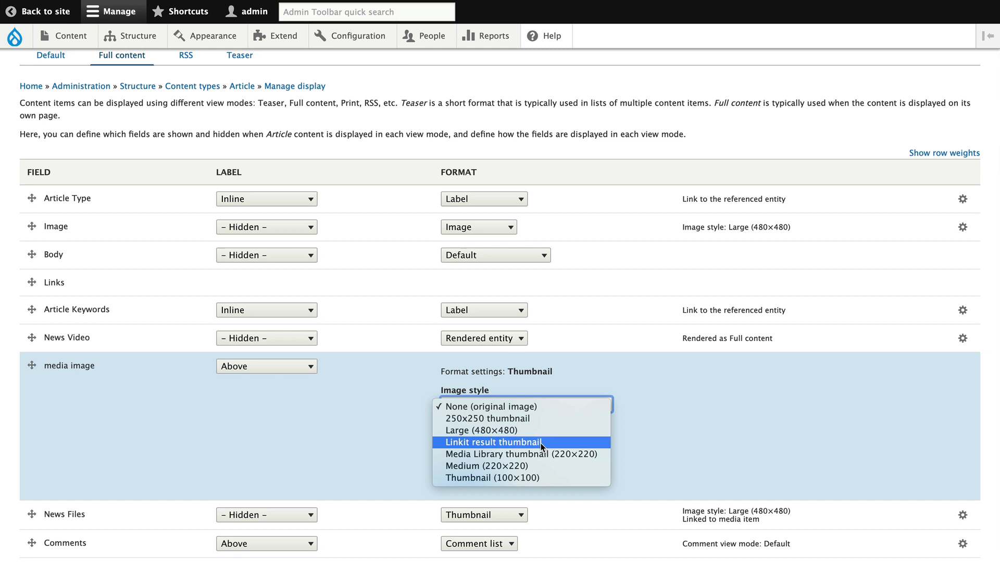
mouse_move(478, 430)
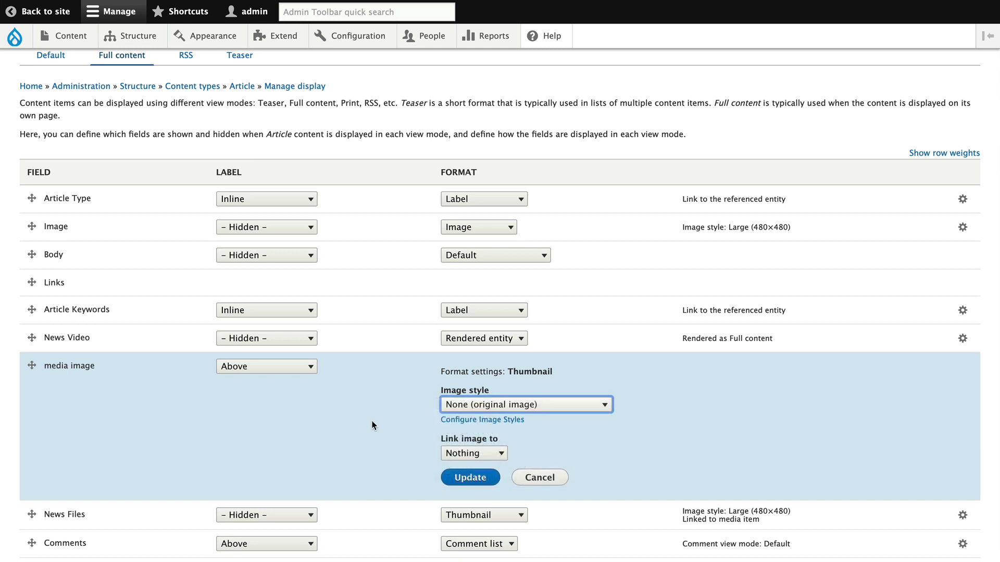
click(469, 477)
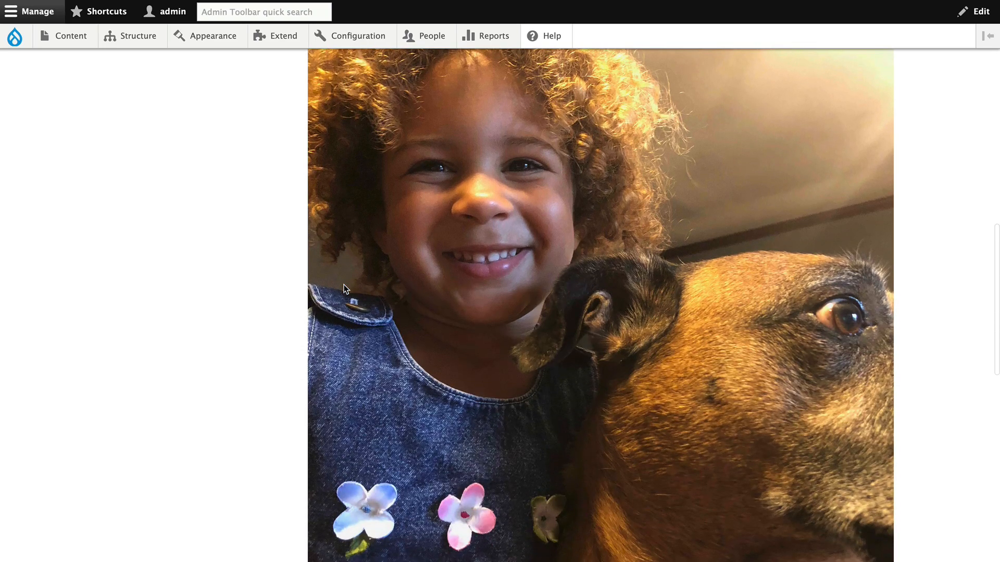
Scroll down the article node to see the still-large media image.
scroll(down, 3)
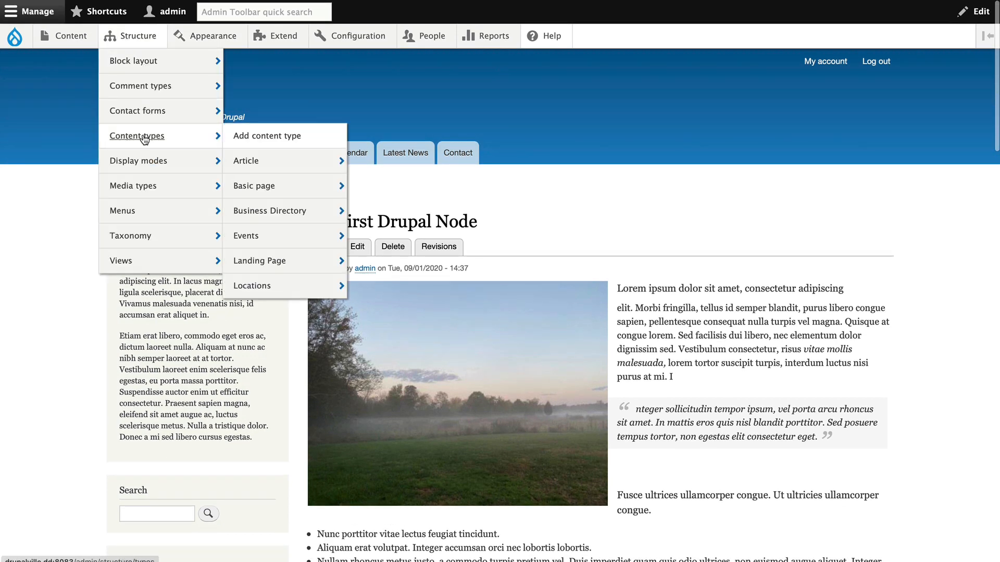
mouse_move(246, 161)
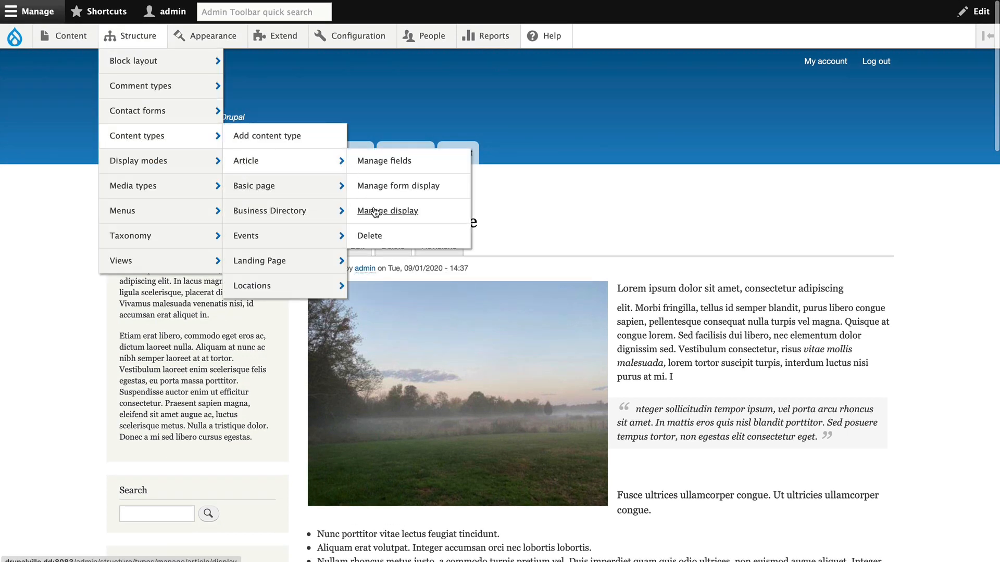
Set the media image Thumbnail to the 250×250 image style and apply it with Update.
click(387, 211)
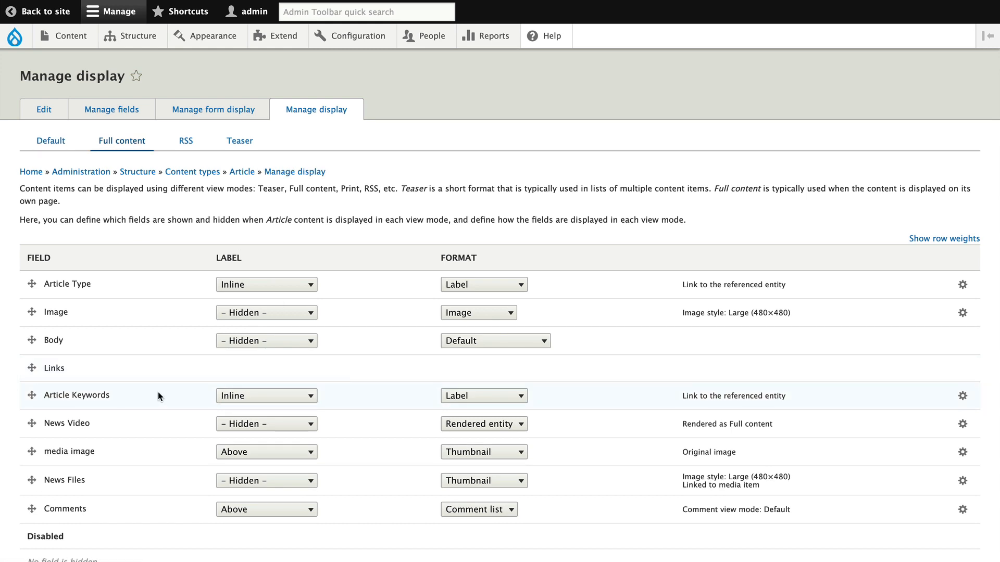
mouse_move(911, 454)
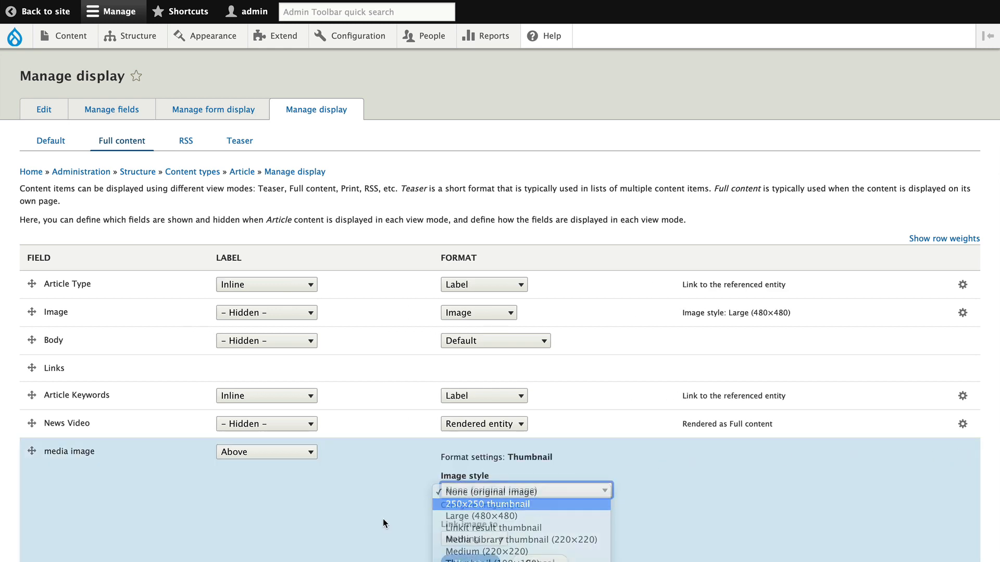
click(486, 504)
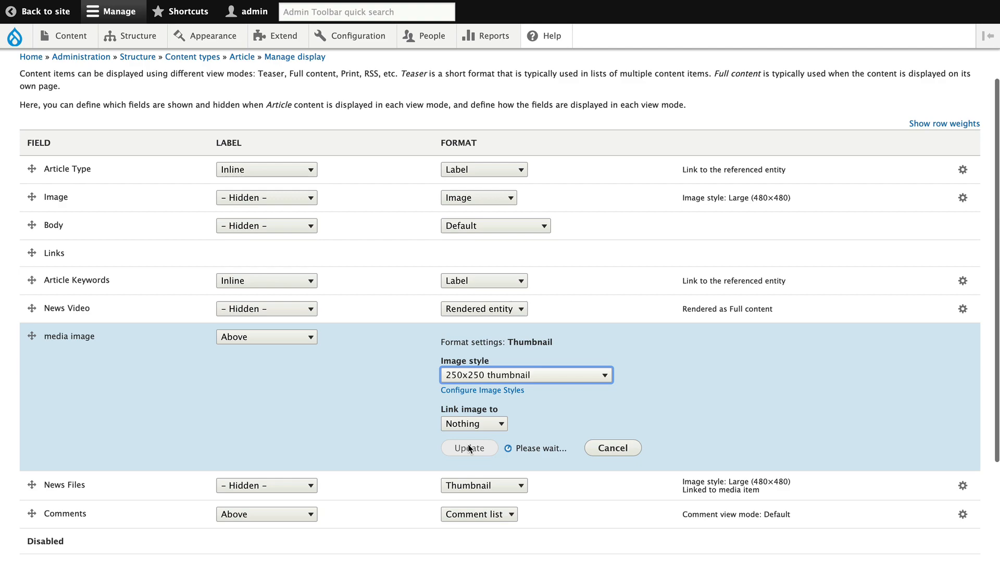
click(469, 448)
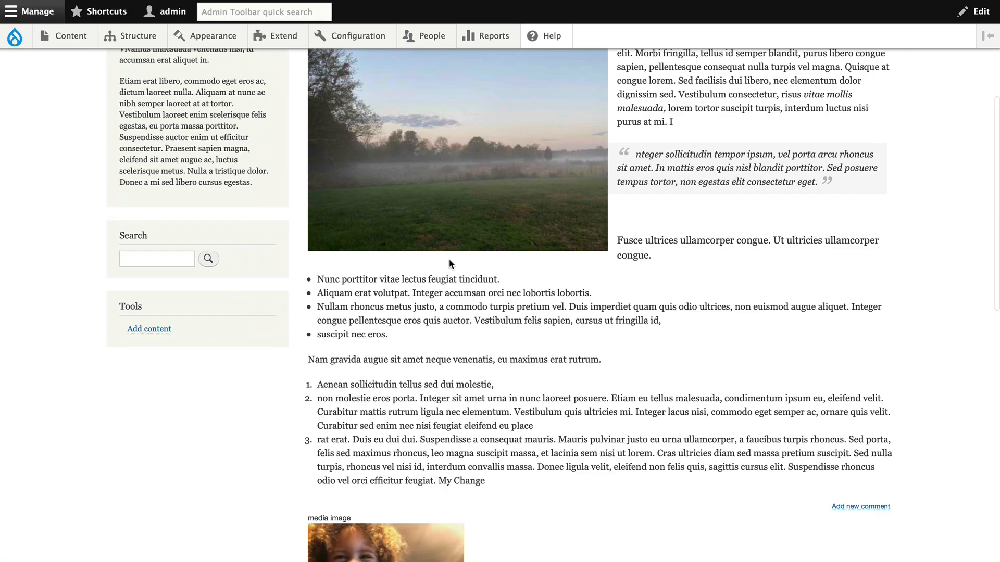
scroll(down, 3)
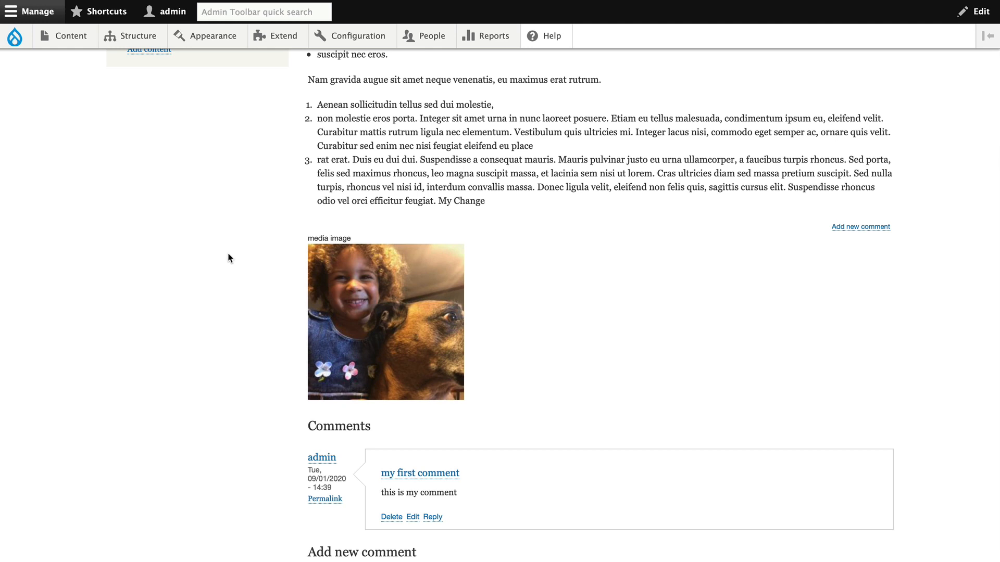
click(132, 35)
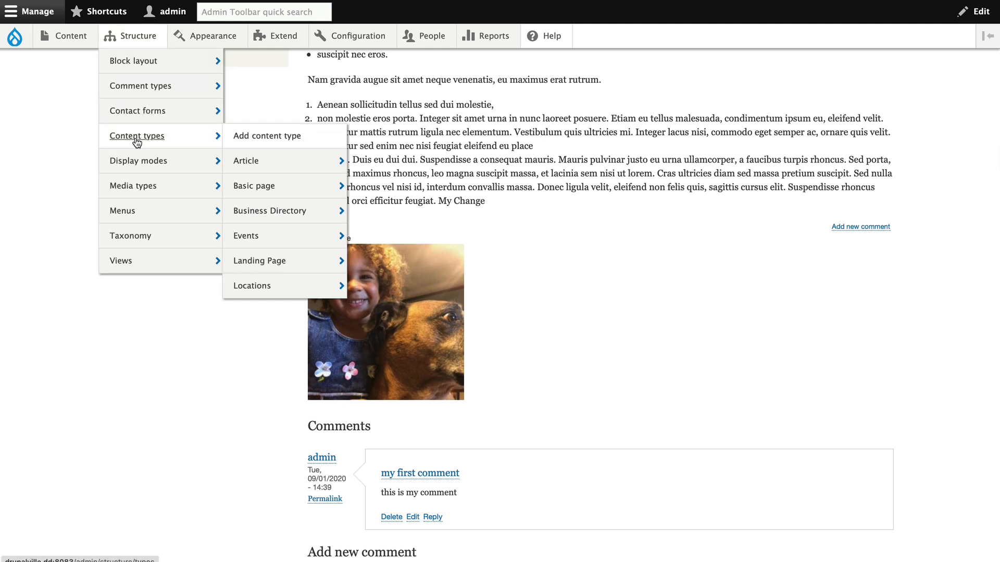
mouse_move(246, 161)
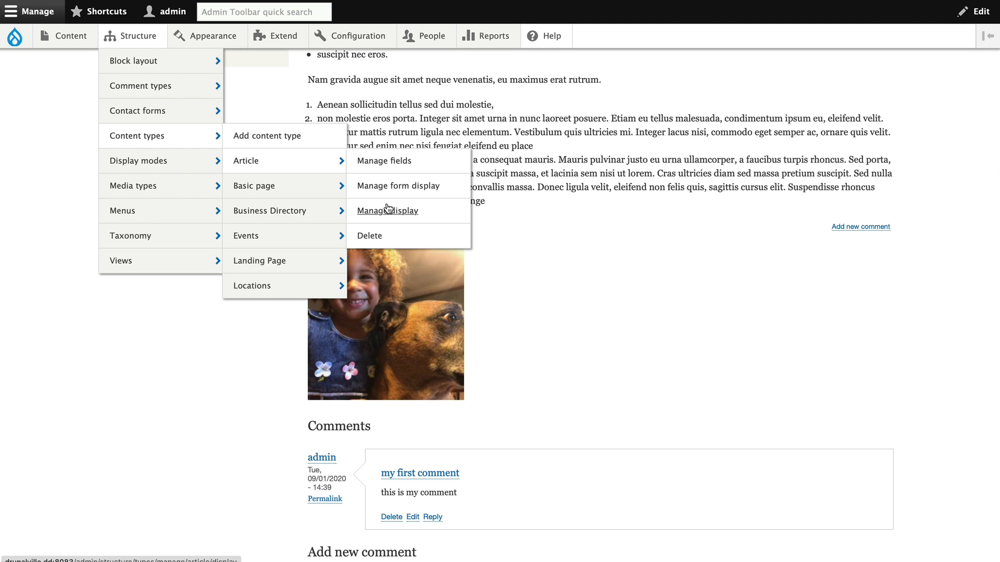
Return to the Article content type's Manage display page on the Default view mode.
click(387, 210)
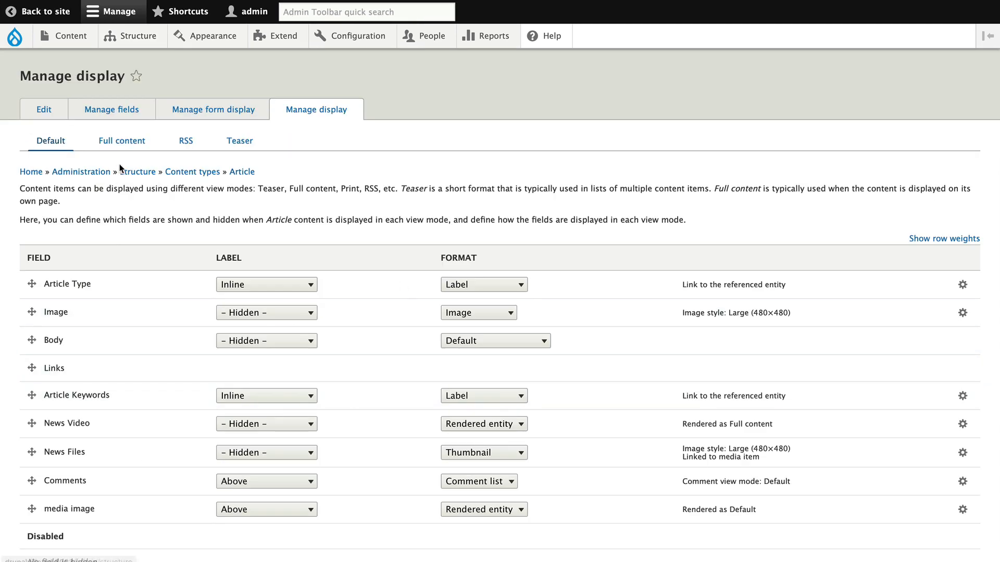